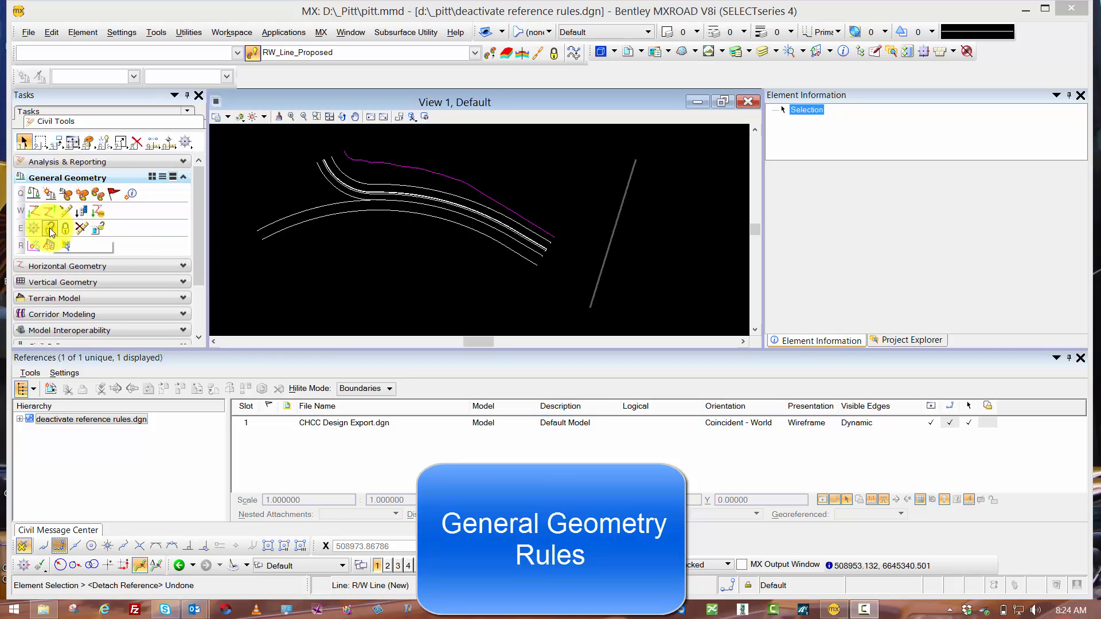
{"action": "mouse_move", "coordinate": [50, 229]}
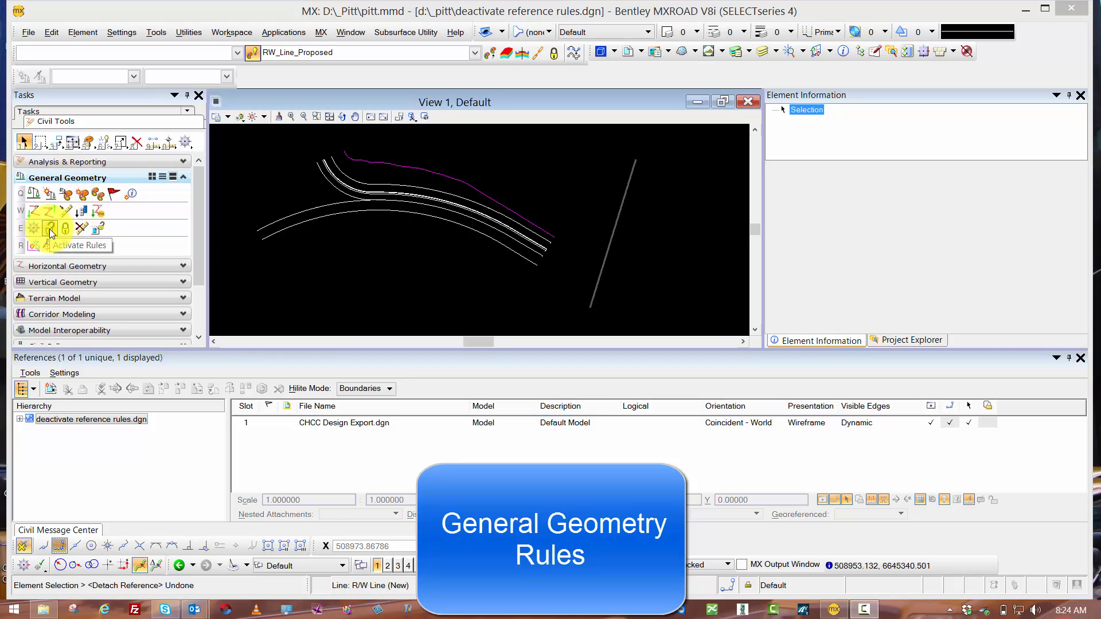
{"action": "mouse_move", "coordinate": [66, 228]}
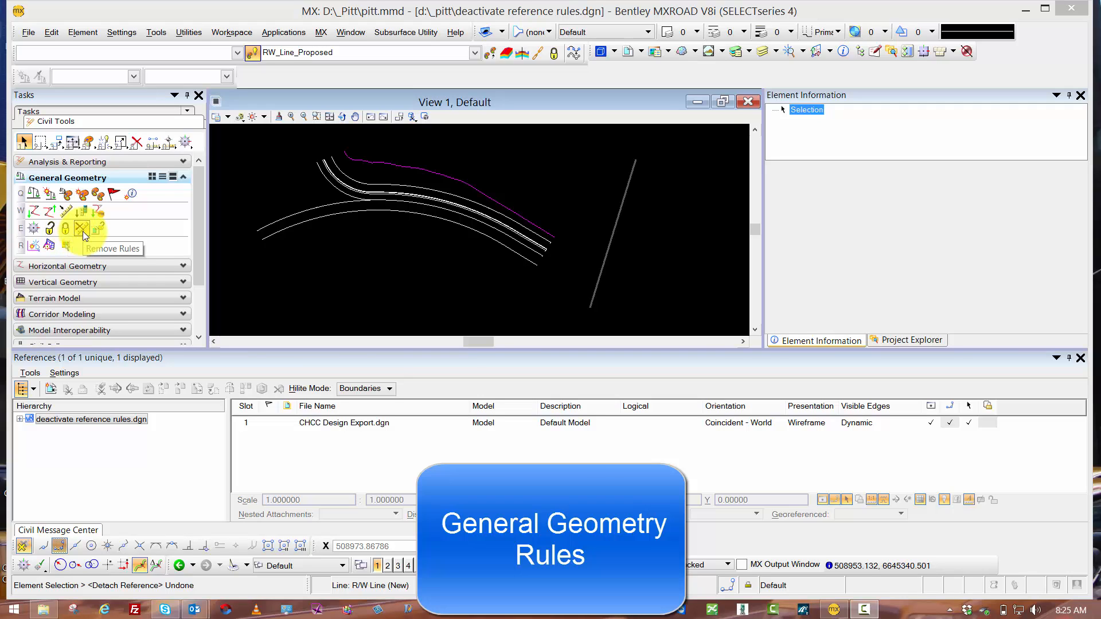
{"action": "mouse_move", "coordinate": [96, 227]}
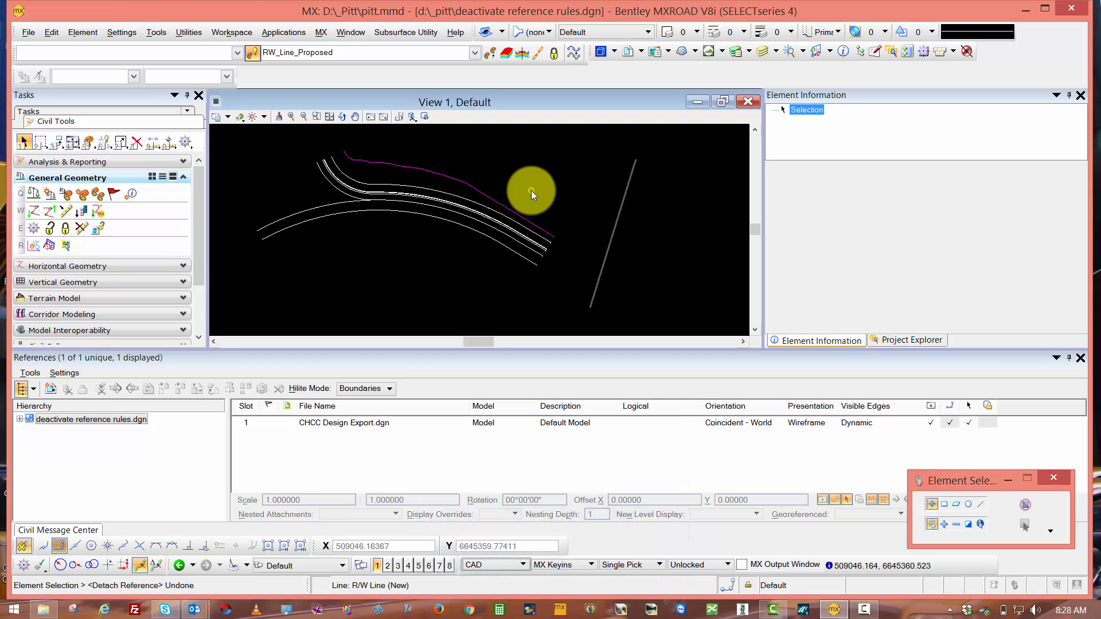
{"action": "mouse_move", "coordinate": [530, 199]}
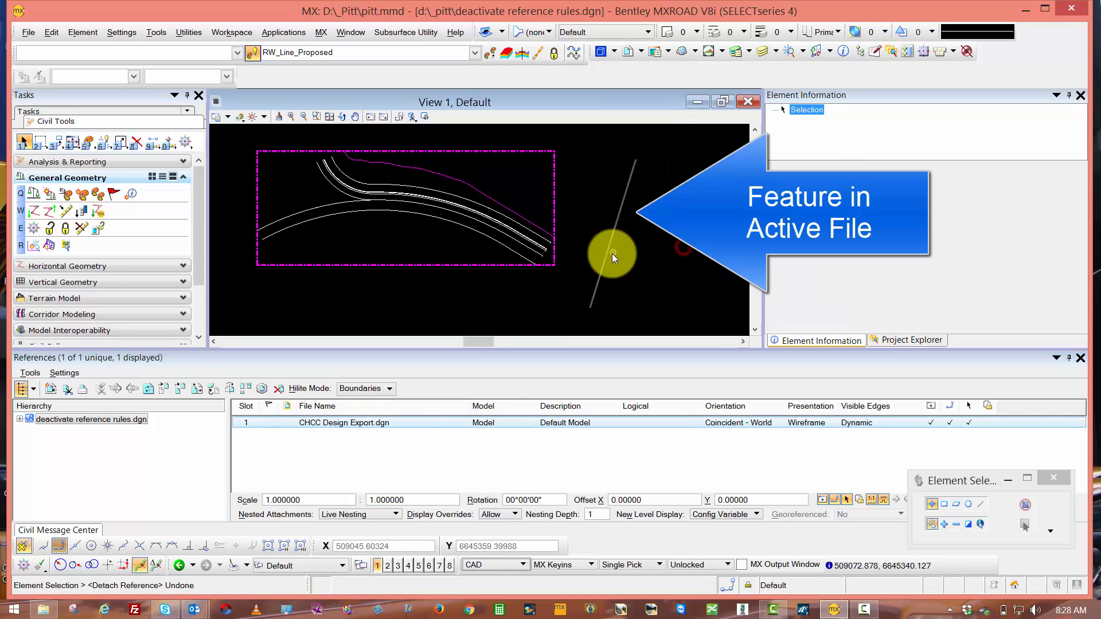
Step: Inspect the straight line as Rail_3D_Line and toggle the reference road curves off and back on
{"action": "left_click", "coordinate": [611, 256]}
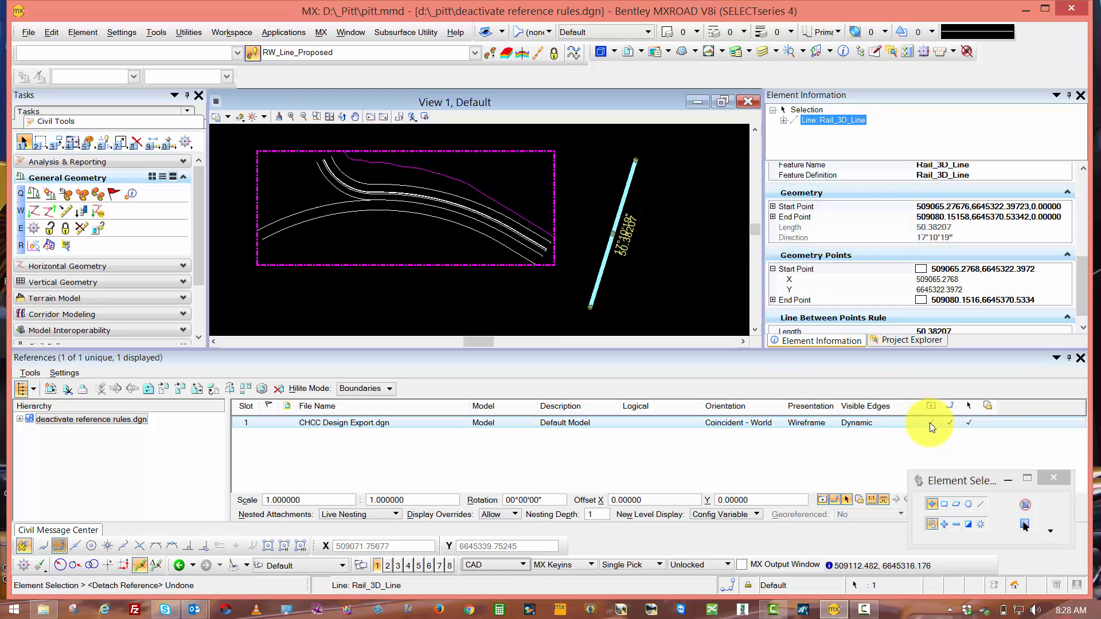
{"action": "left_click", "coordinate": [930, 422]}
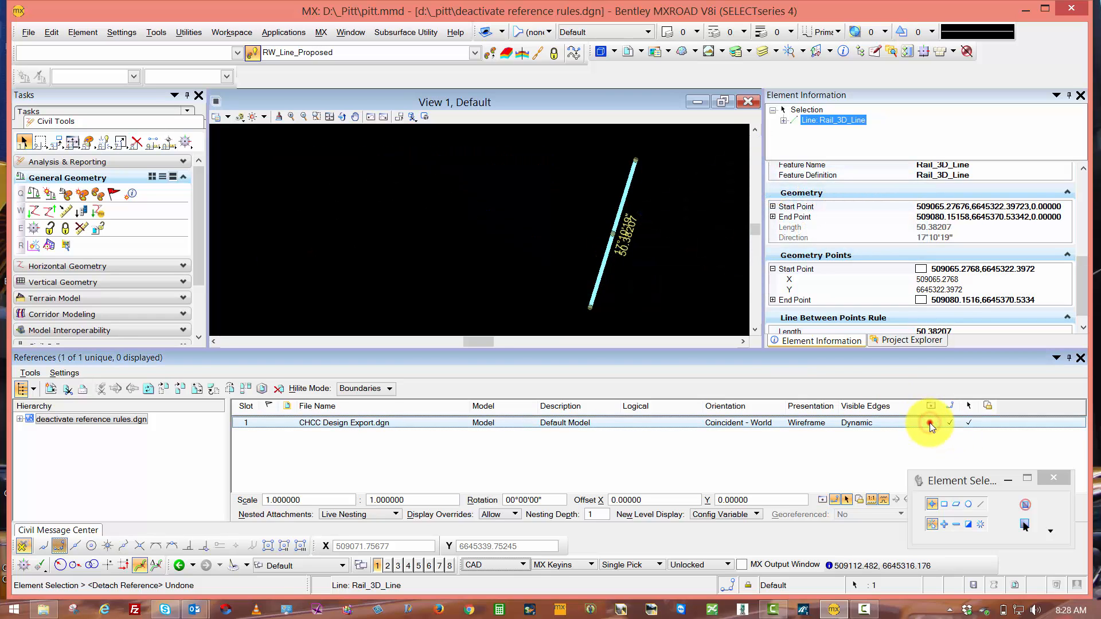
{"action": "left_click", "coordinate": [930, 422]}
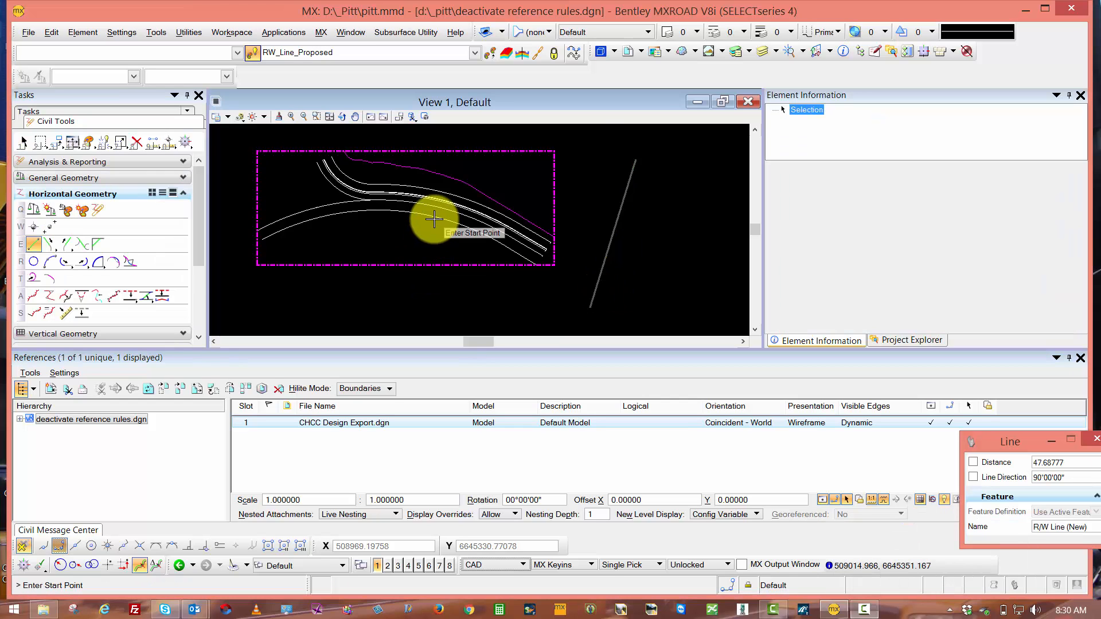
{"action": "mouse_move", "coordinate": [409, 231]}
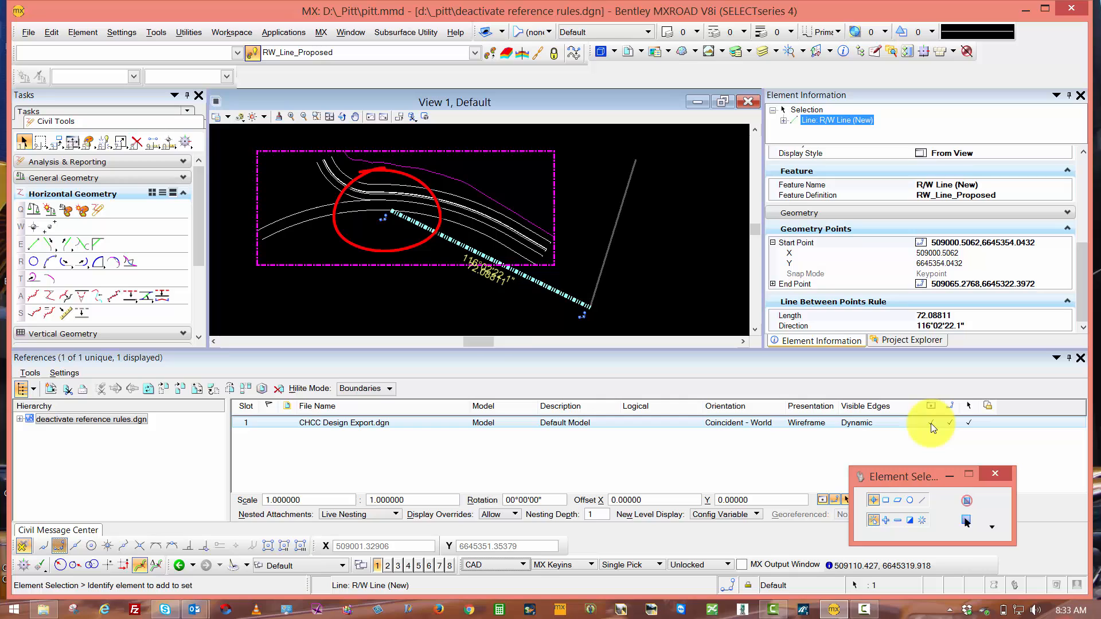
Step: Toggle the reference road curves off and on to check the new R/W Line's endpoints
{"action": "left_click", "coordinate": [931, 422]}
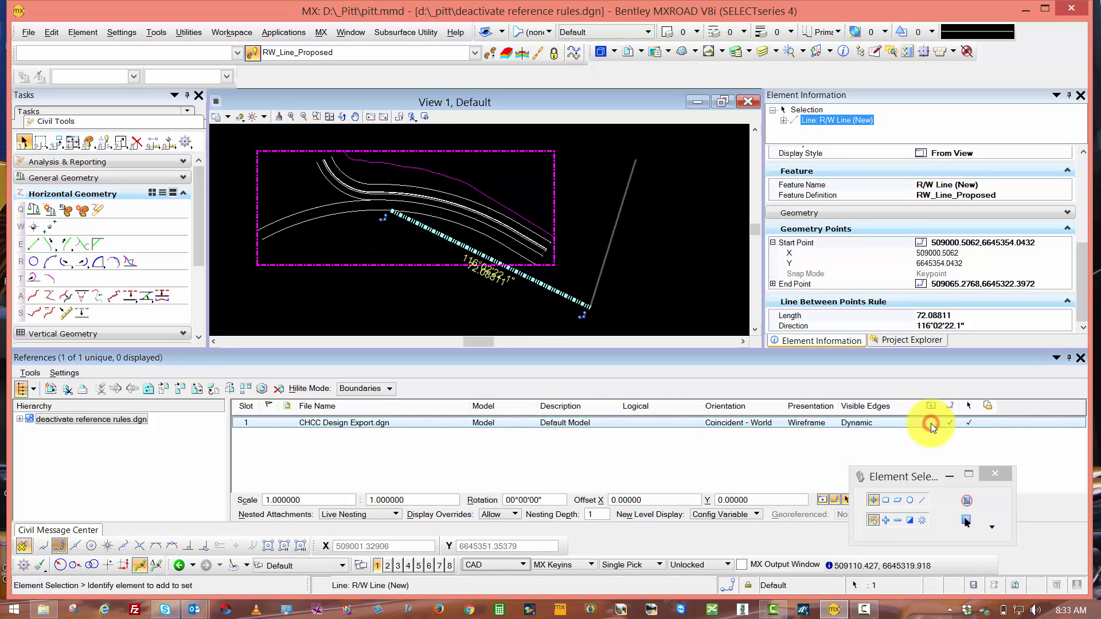
{"action": "left_click", "coordinate": [929, 422]}
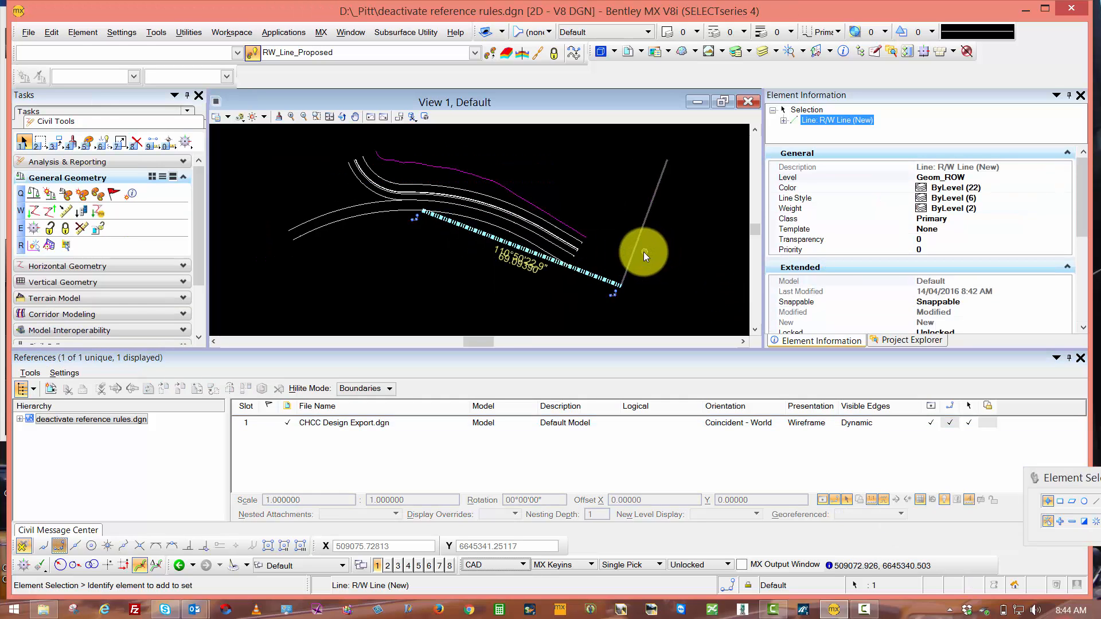
{"action": "mouse_move", "coordinate": [635, 245]}
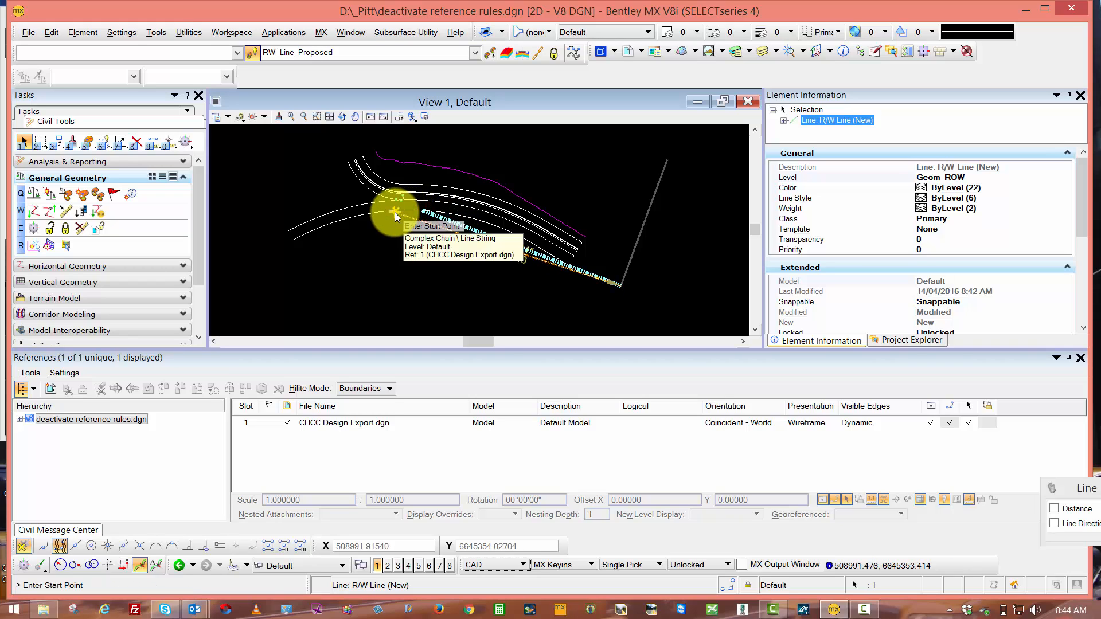
Step: Snap the line start onto the reference road curve of CHCC Design Export
{"action": "left_click", "coordinate": [397, 213]}
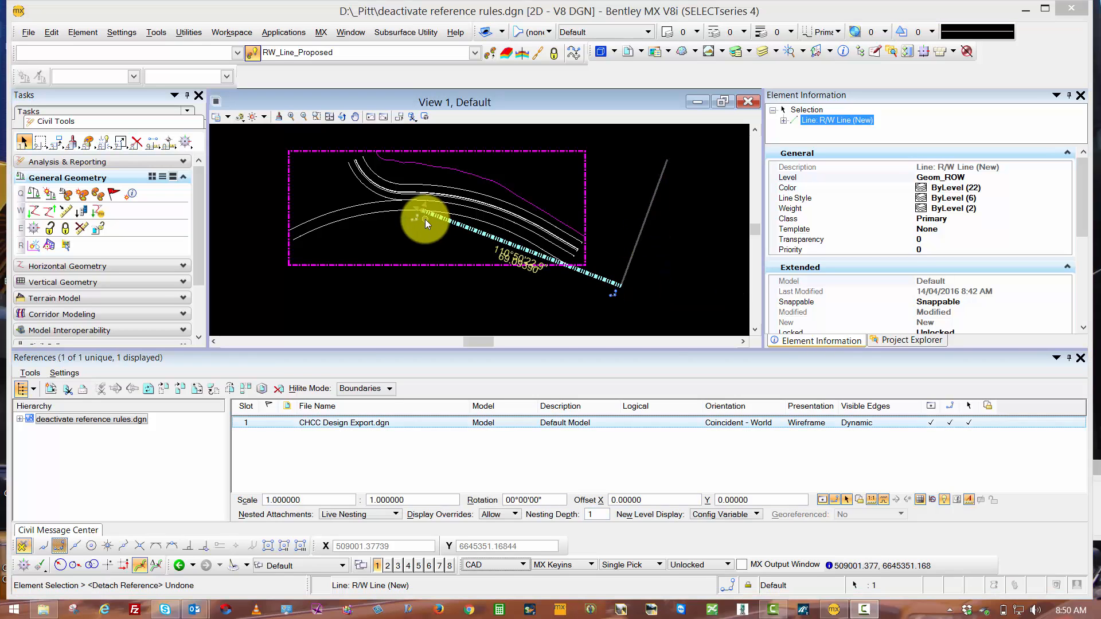
{"action": "mouse_move", "coordinate": [404, 222]}
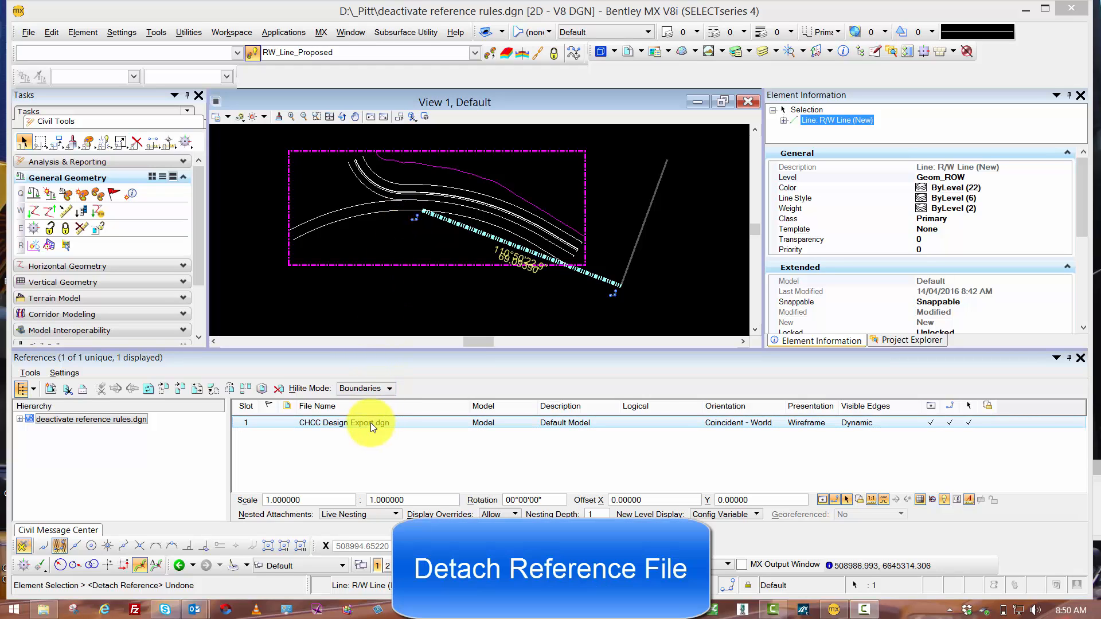
Step: Detach the CHCC Design Export reference, then select the R/W line to show its rules
{"action": "right_click", "coordinate": [371, 422]}
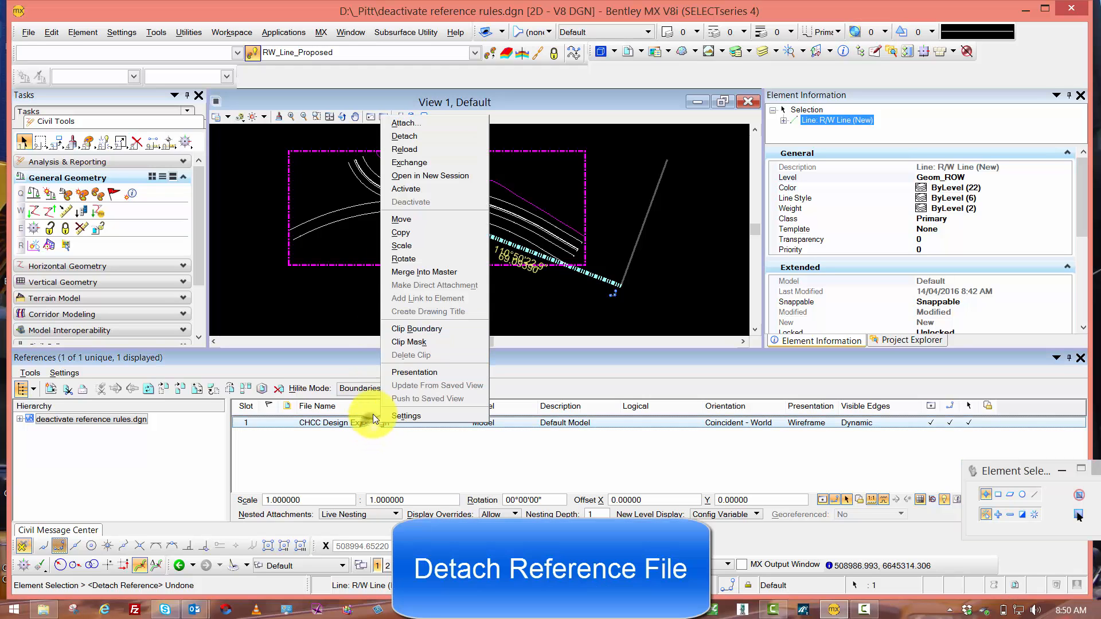
{"action": "left_click", "coordinate": [405, 135]}
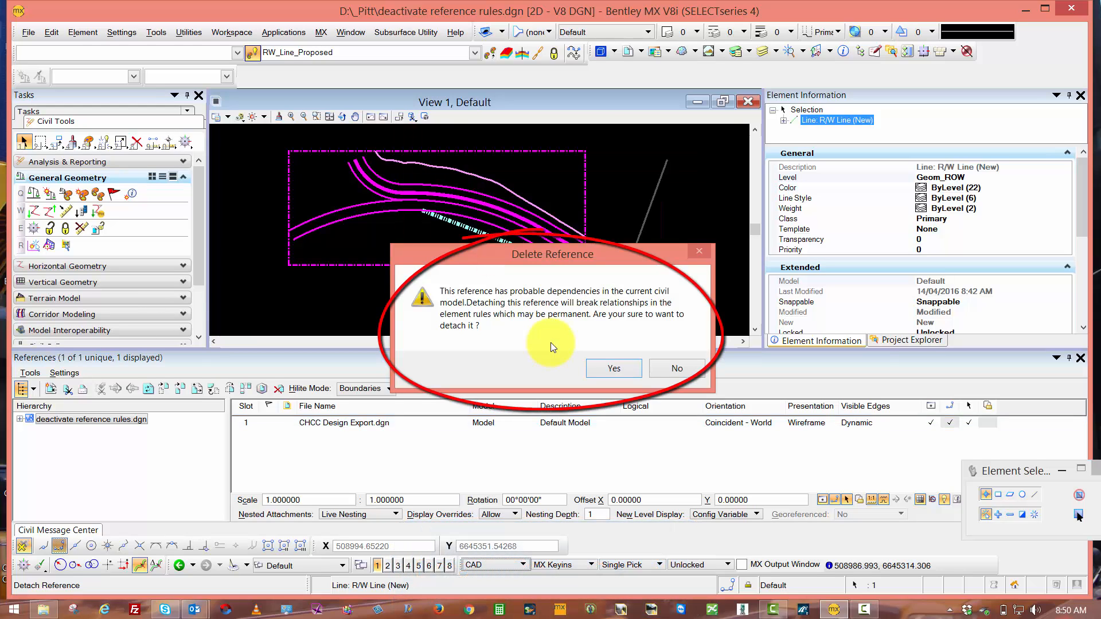
{"action": "mouse_move", "coordinate": [544, 340]}
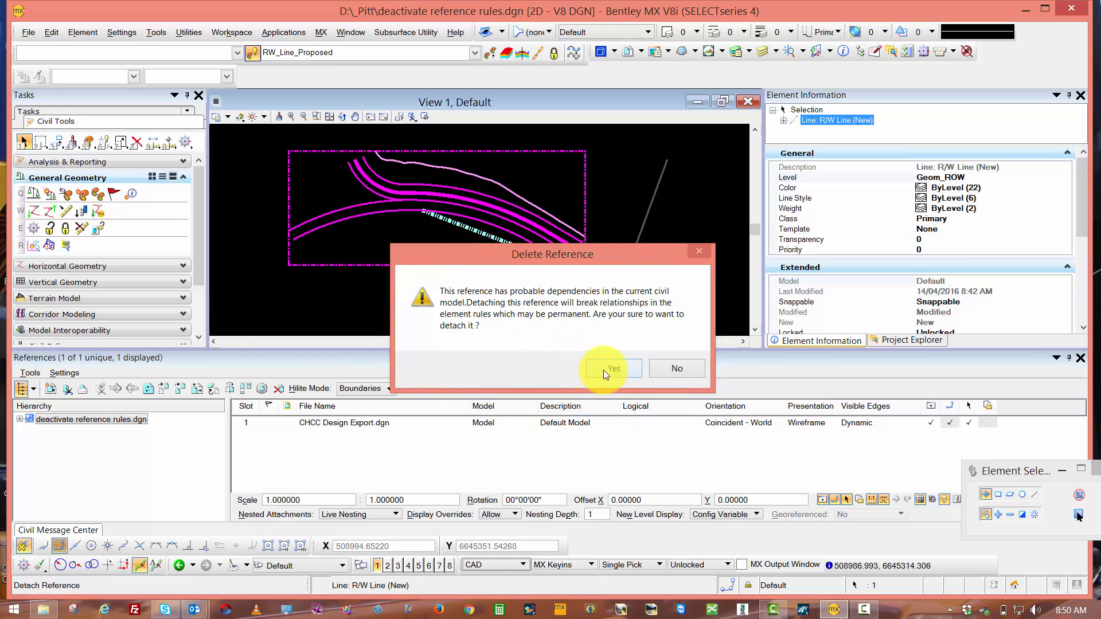
{"action": "left_click", "coordinate": [610, 368]}
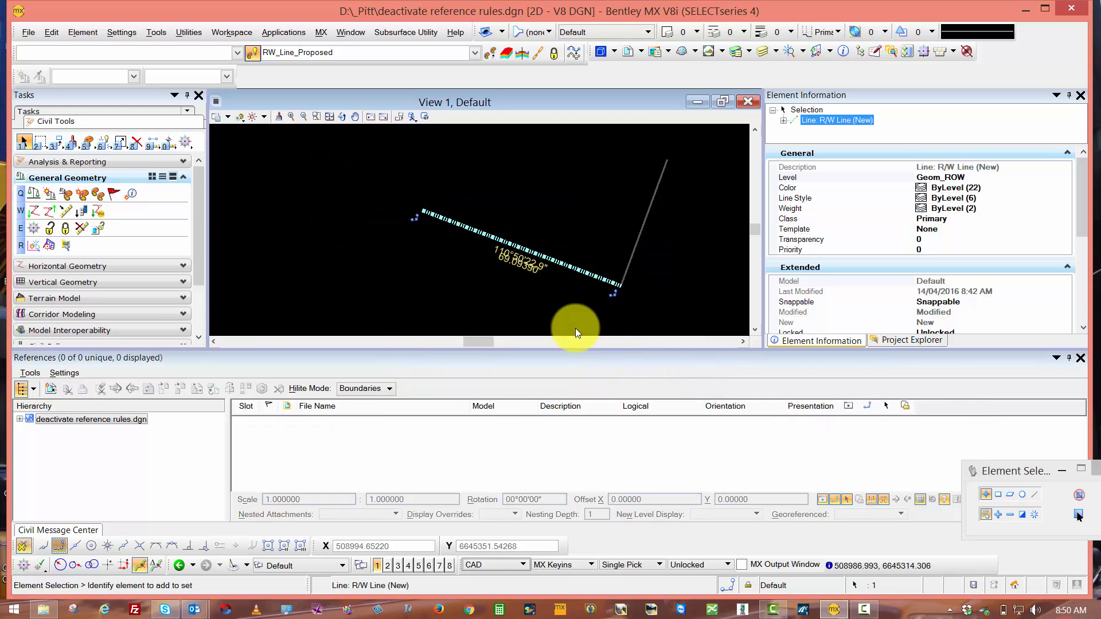
{"action": "mouse_move", "coordinate": [424, 214]}
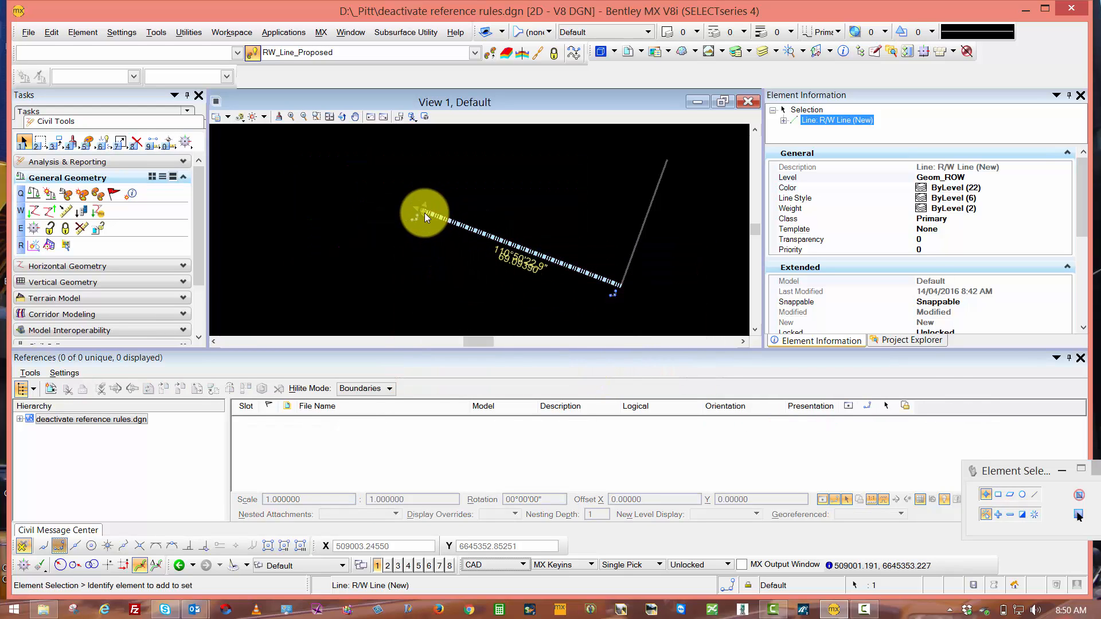
{"action": "mouse_move", "coordinate": [436, 216]}
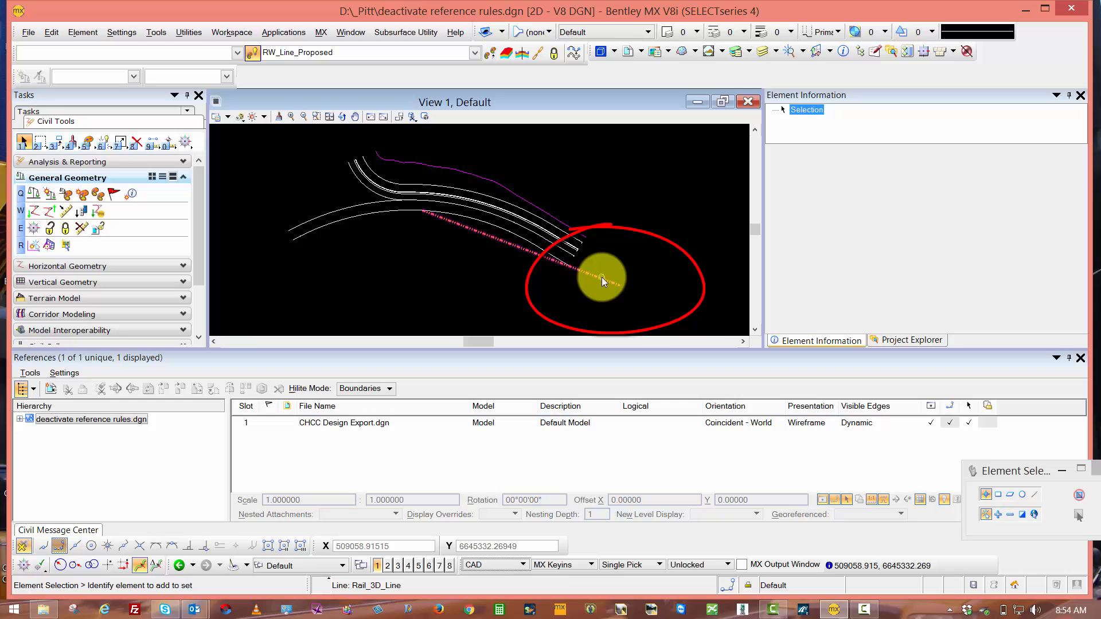
{"action": "left_click", "coordinate": [600, 279]}
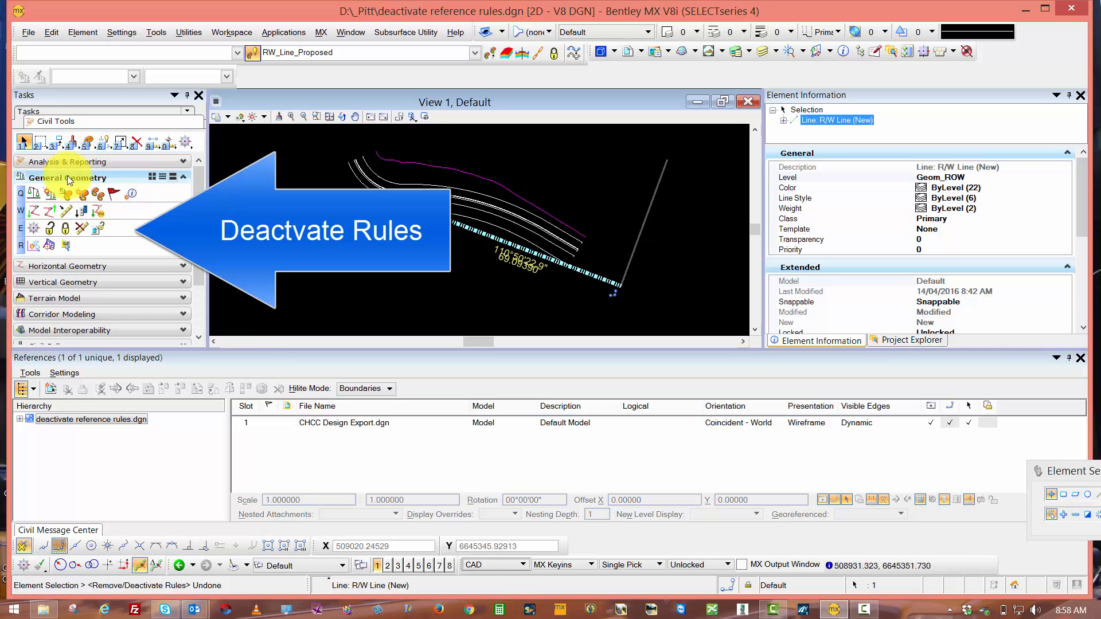
{"action": "mouse_move", "coordinate": [65, 228]}
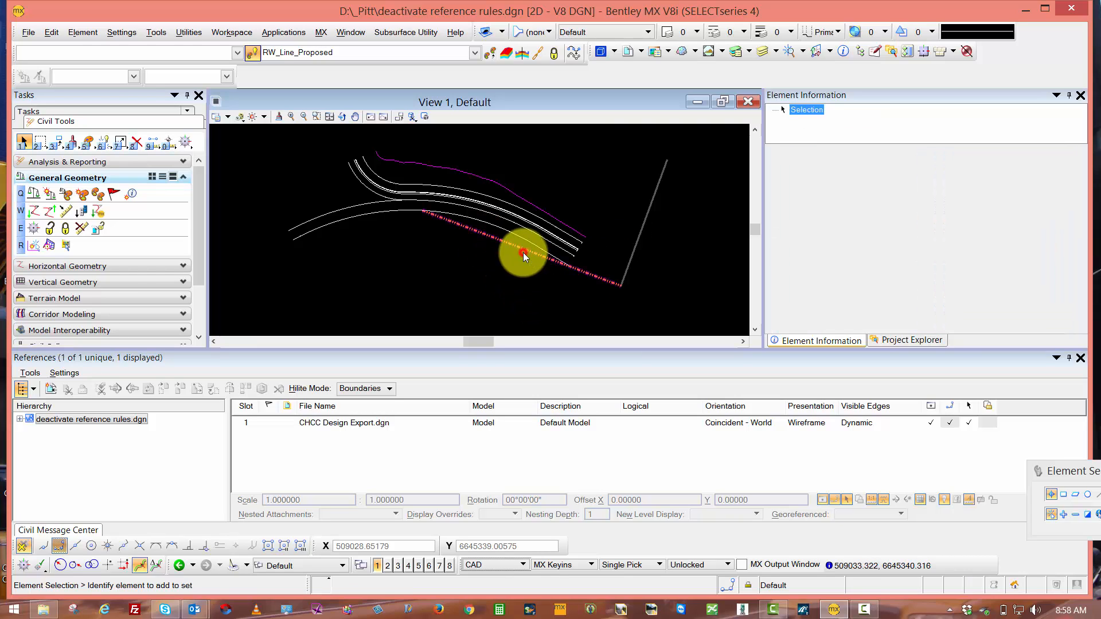
Step: Pick the R/W line so its rule is reported as Locked Rule Deactive
{"action": "left_click", "coordinate": [615, 287]}
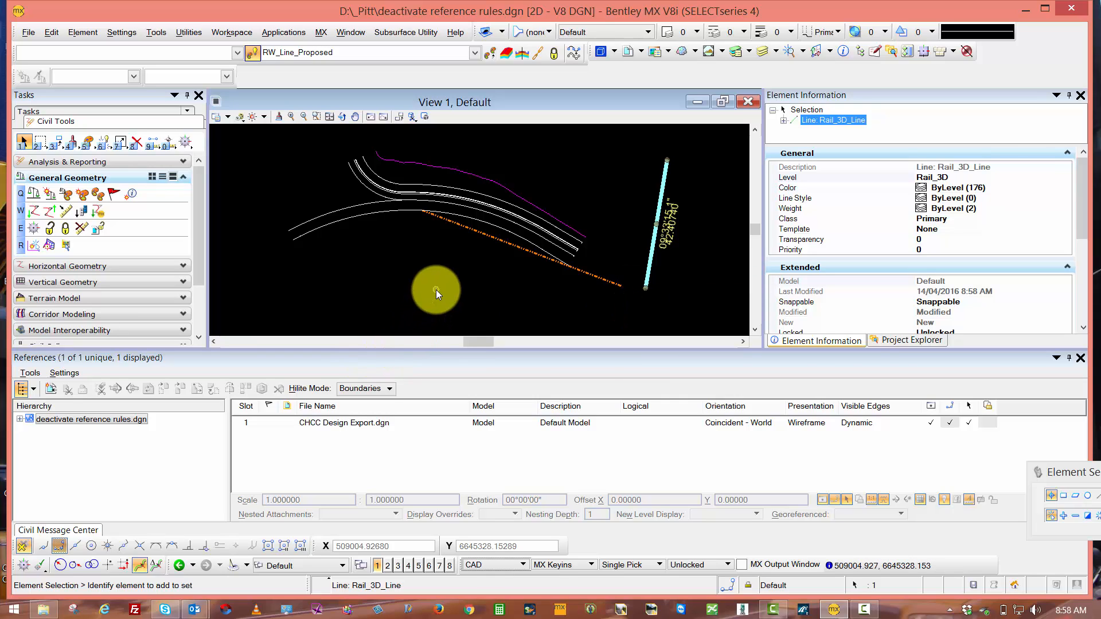
{"action": "left_click", "coordinate": [482, 237]}
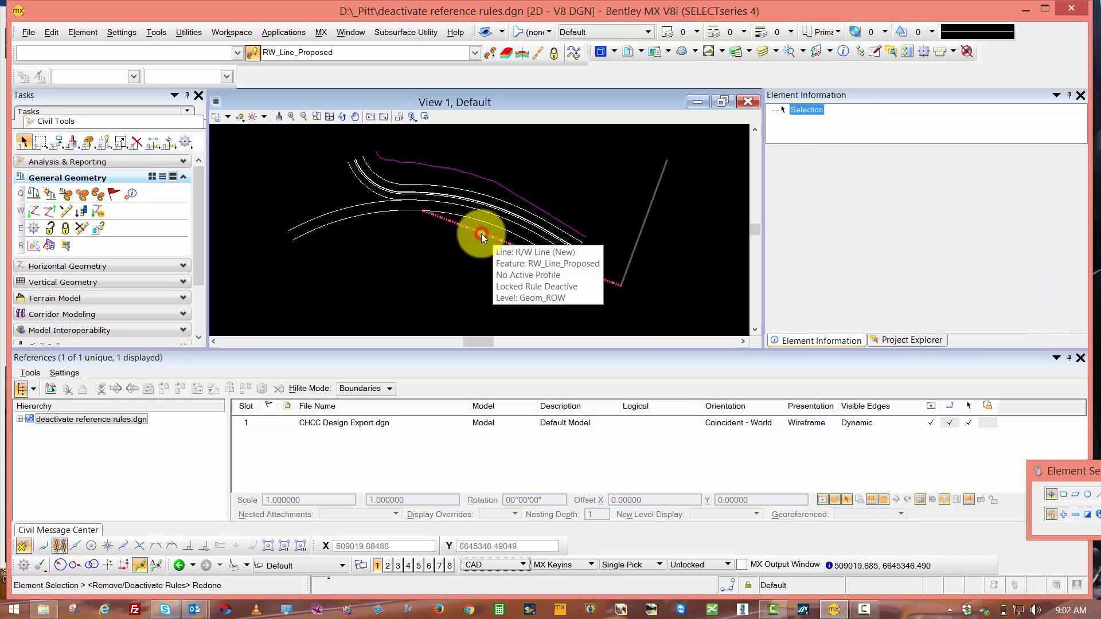
Step: Select the deactivated R/W line to review its Geom_ROW properties and bearing
{"action": "left_click", "coordinate": [480, 235]}
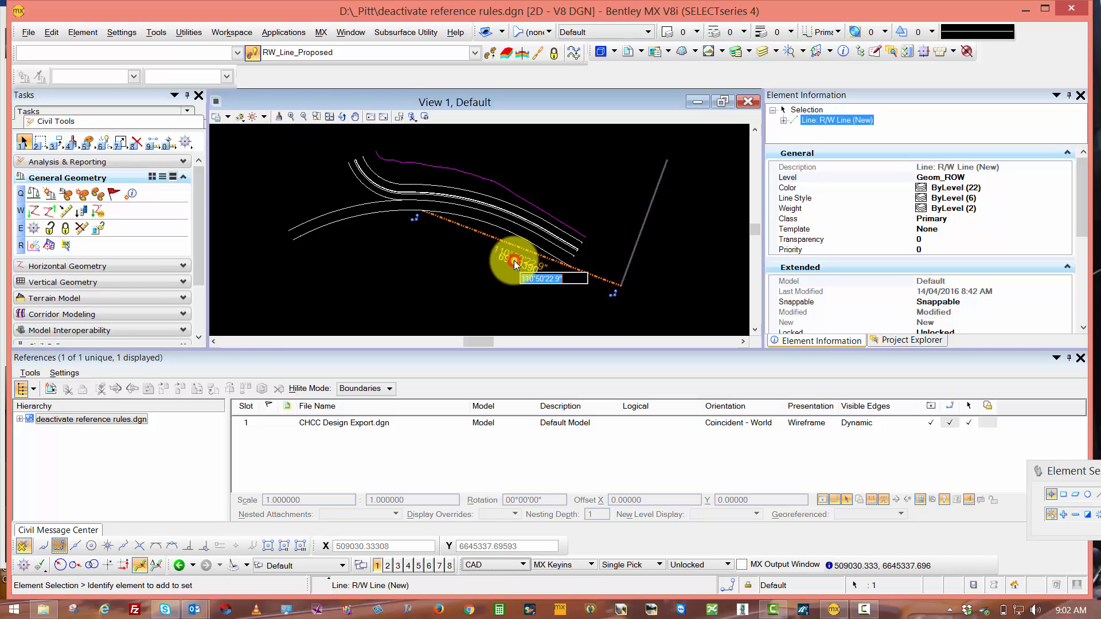
{"action": "mouse_move", "coordinate": [635, 254]}
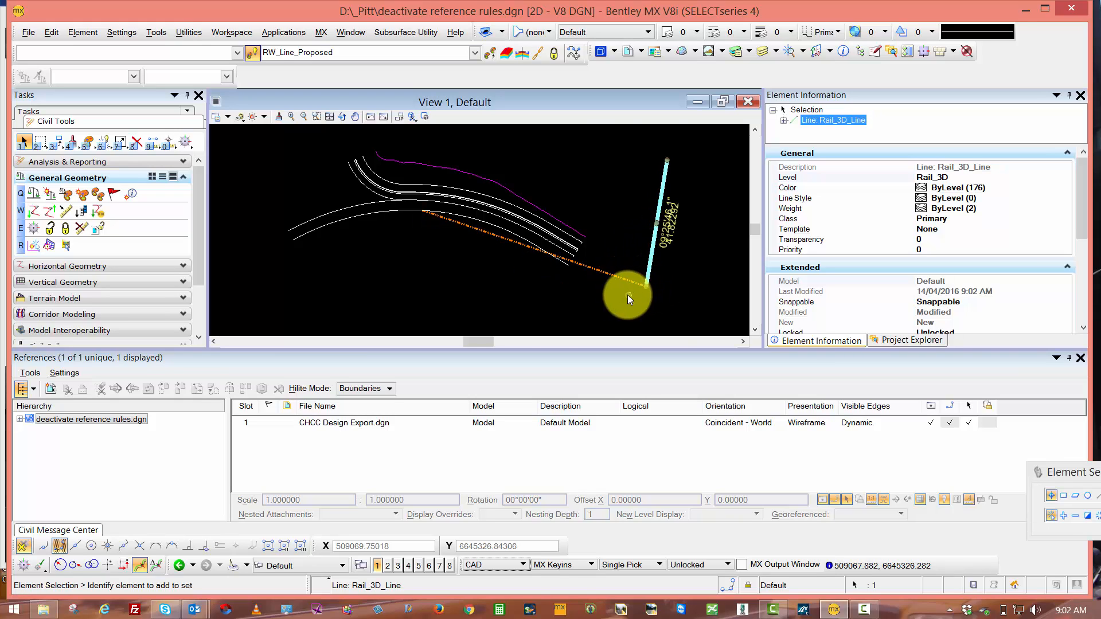
{"action": "mouse_move", "coordinate": [562, 295]}
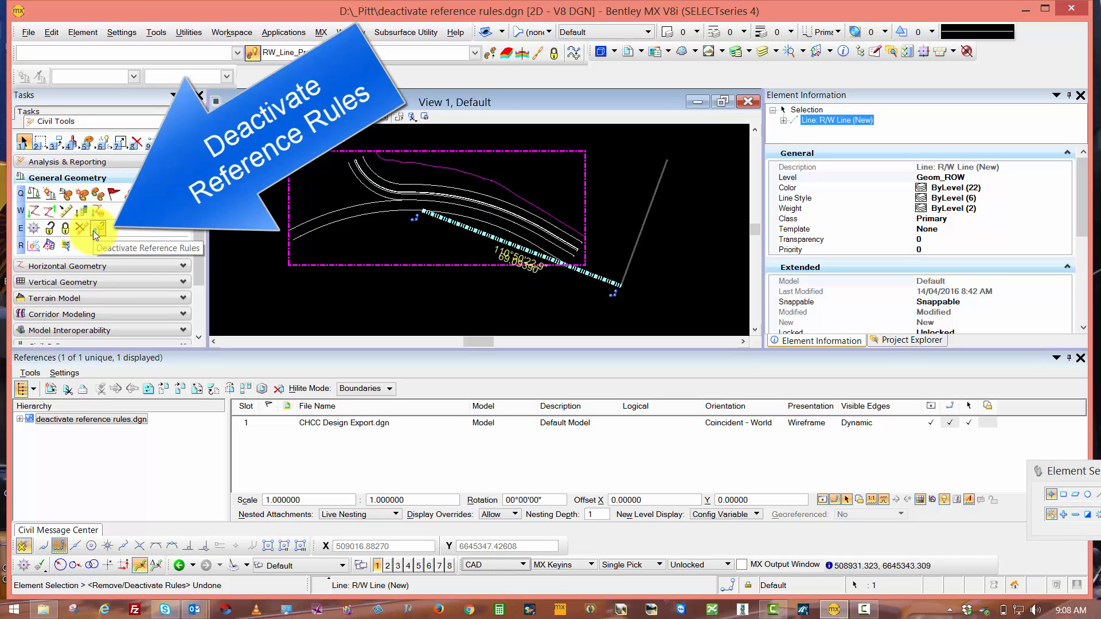
Step: Start Deactivate Reference Rules for the R/W line against the CHCC reference
{"action": "left_click", "coordinate": [97, 227]}
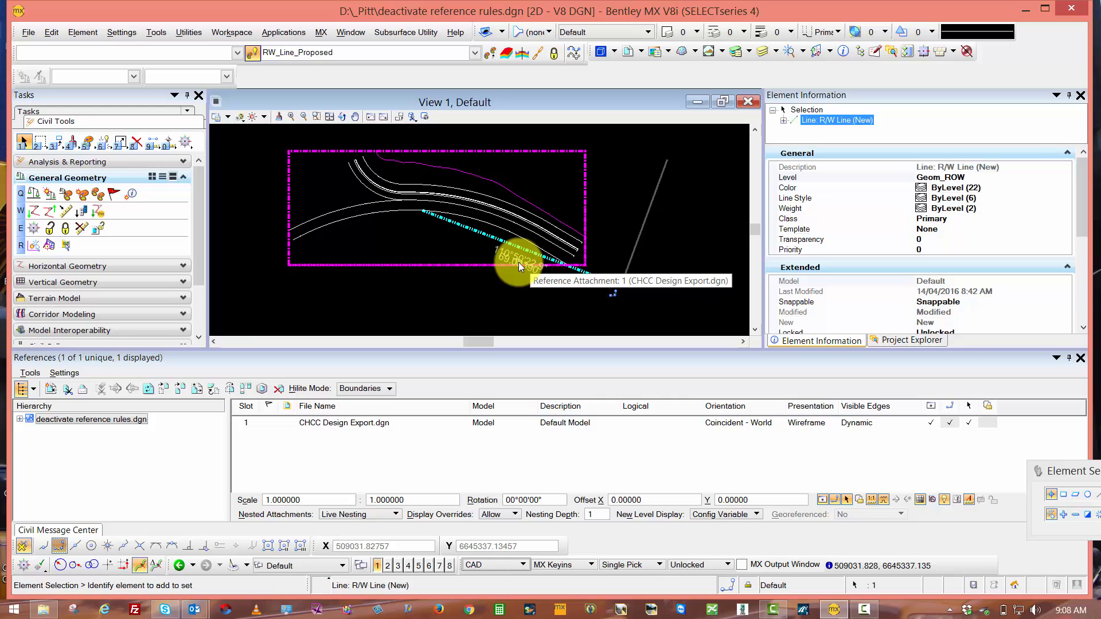
{"action": "mouse_move", "coordinate": [625, 295]}
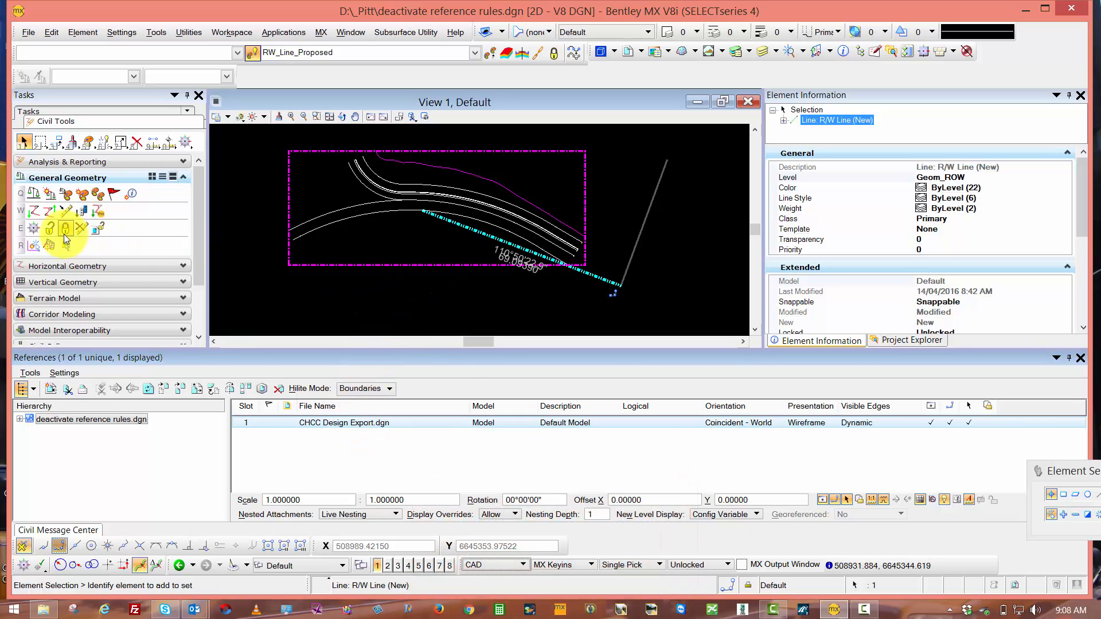
{"action": "mouse_move", "coordinate": [49, 228]}
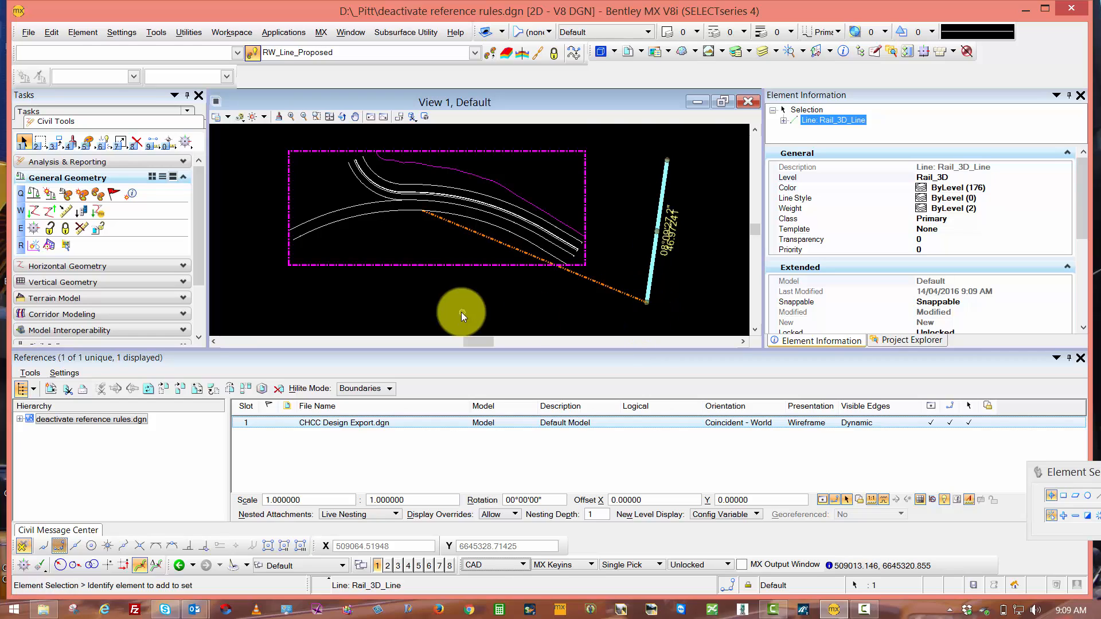
{"action": "mouse_move", "coordinate": [430, 301]}
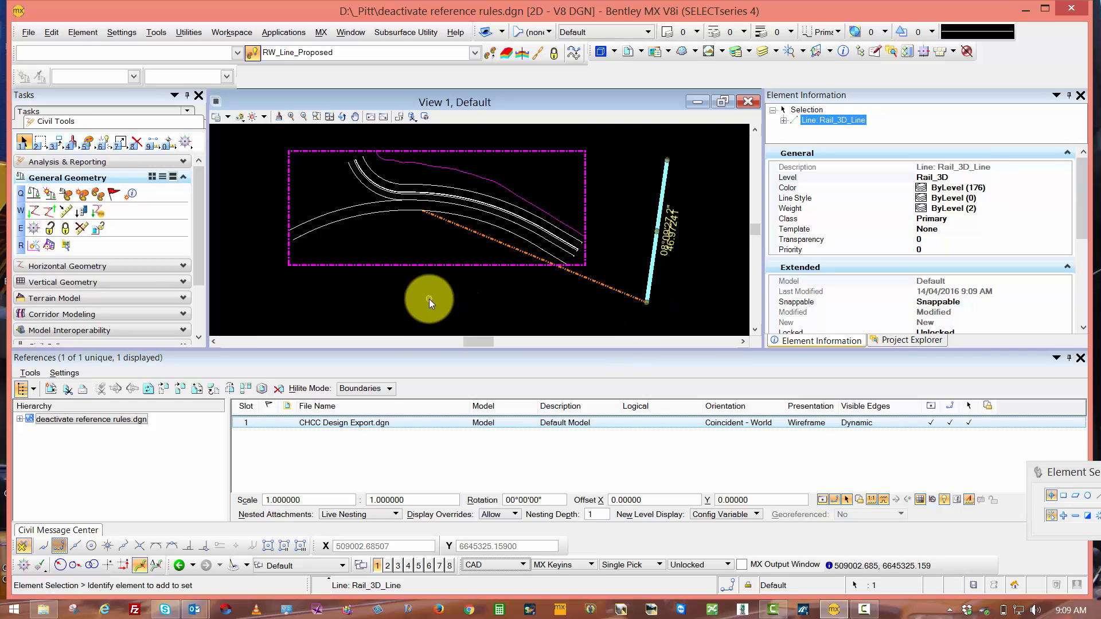
Step: Undo the rail line move, then run Remove Rules on the R/W line
{"action": "left_click", "coordinate": [82, 229]}
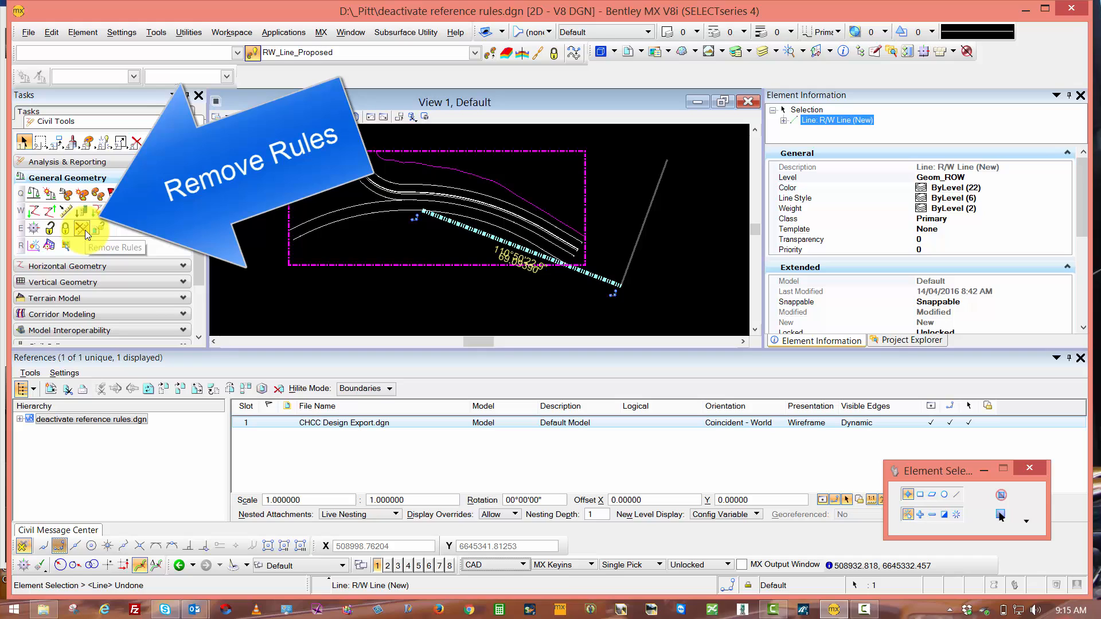
{"action": "left_click", "coordinate": [83, 227]}
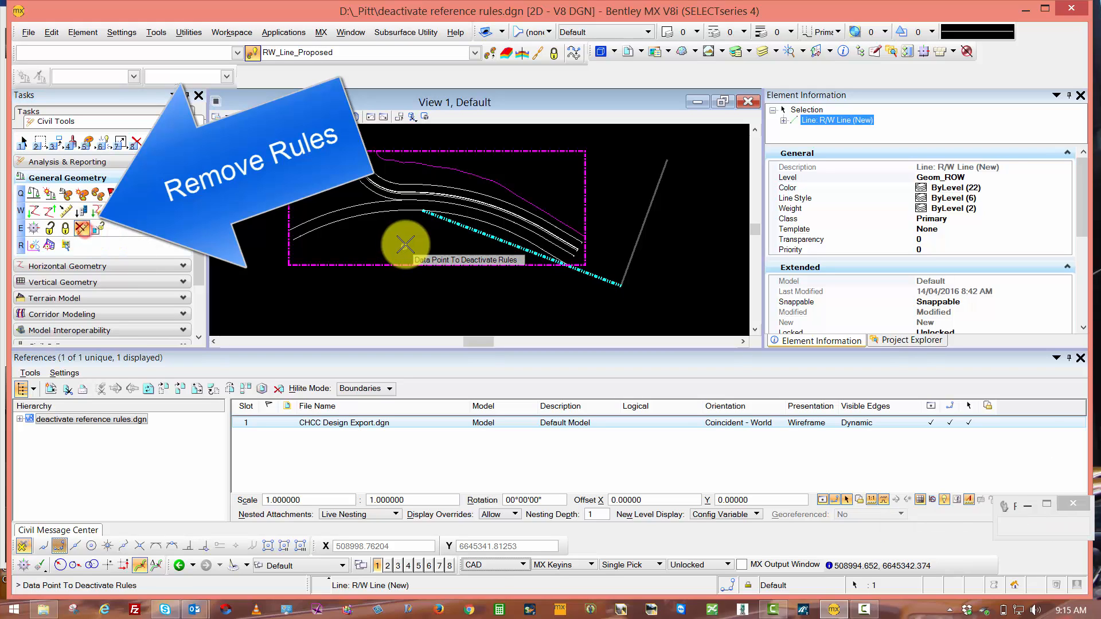
{"action": "left_click", "coordinate": [406, 246]}
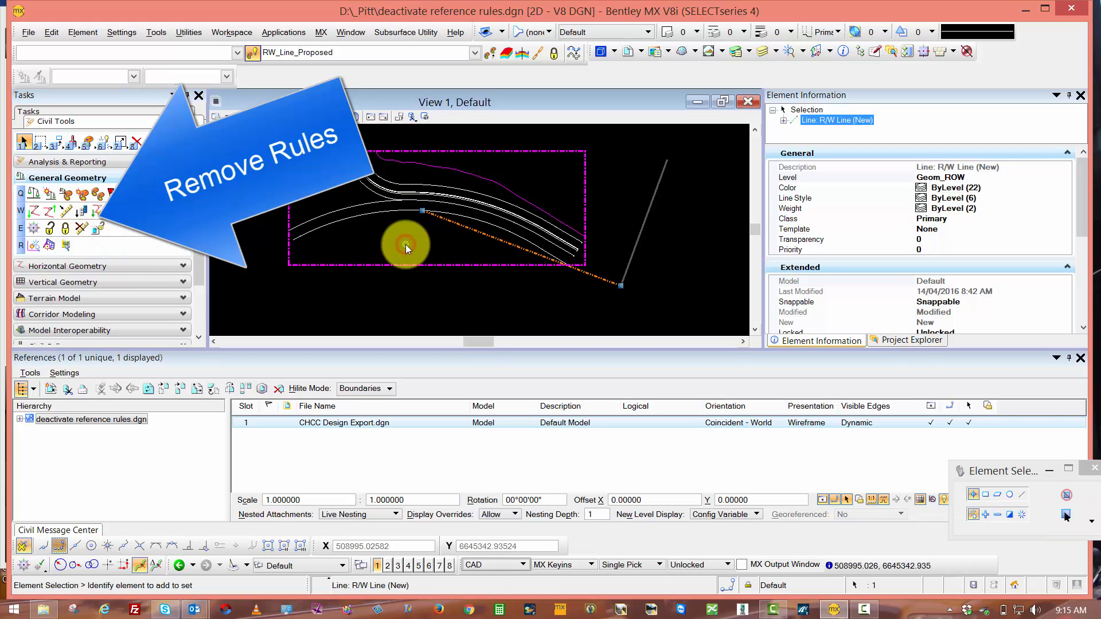